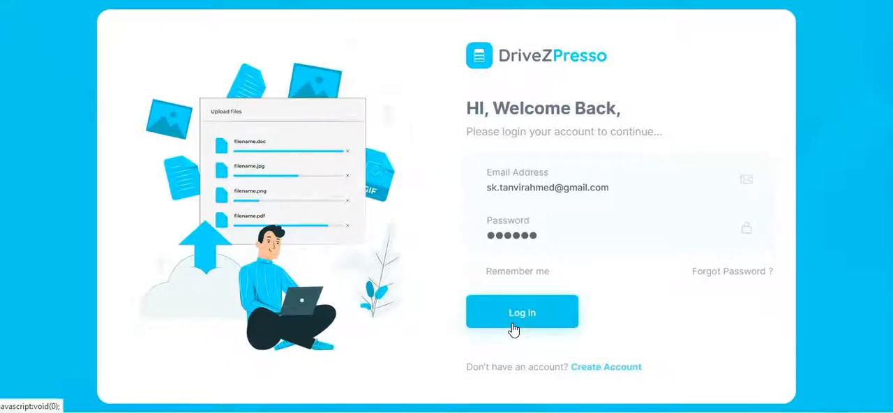
Log in with the saved email and password to reach the All Files dashboard.
left_click(522, 312)
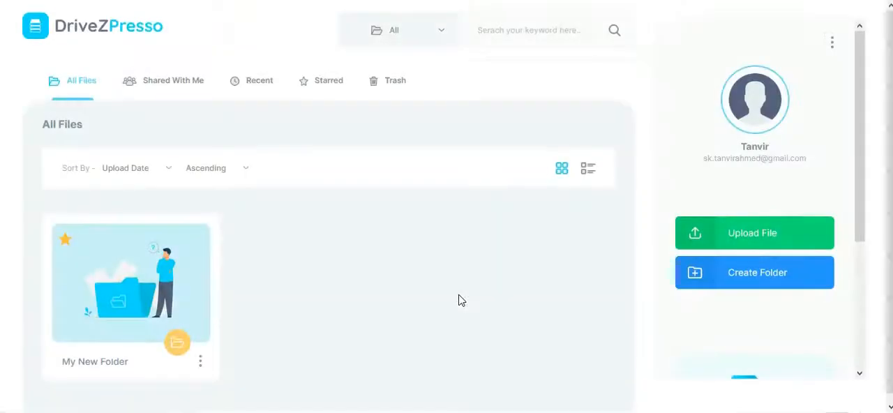
mouse_move(376, 214)
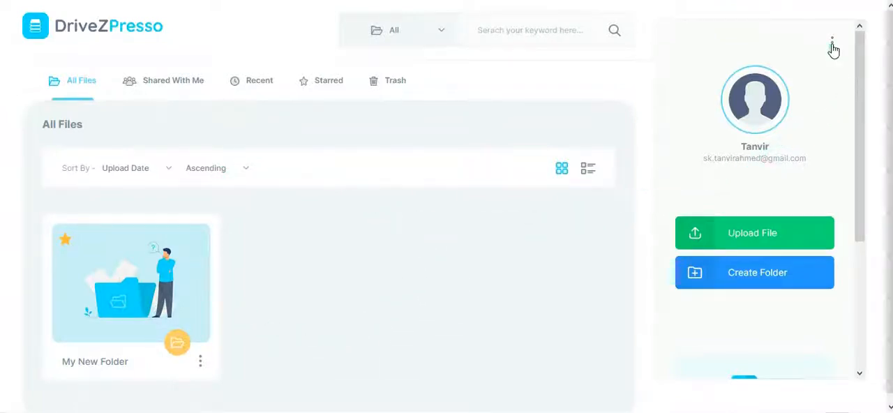
Open the profile panel's three-dot menu showing Edit Profile and Logout.
left_click(832, 42)
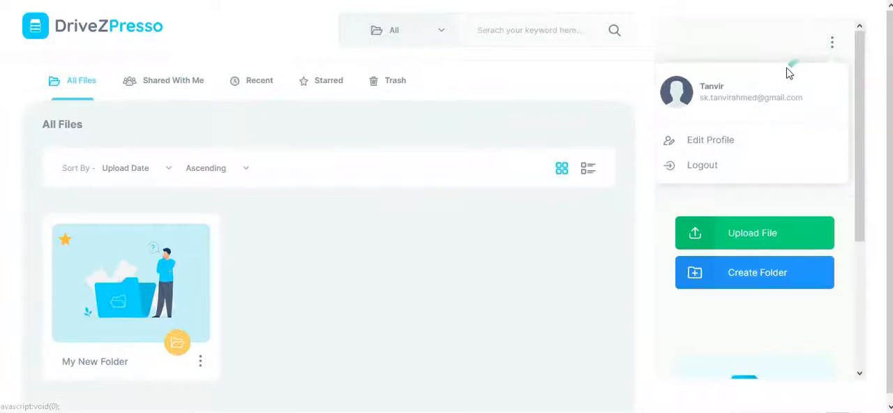
mouse_move(780, 92)
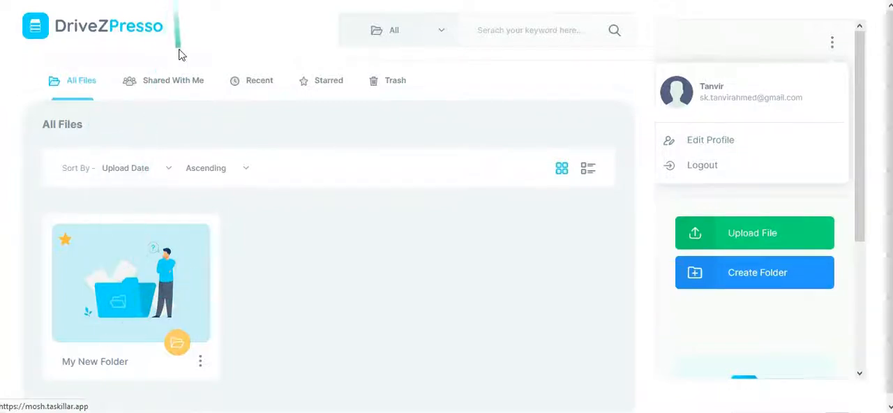
Visit the Shared With Me, Recent and Starred tabs, ending on Starred.
left_click(173, 80)
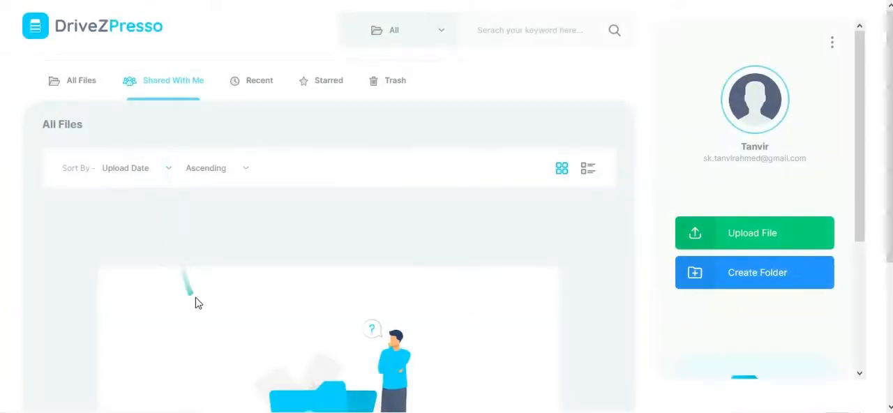
mouse_move(279, 278)
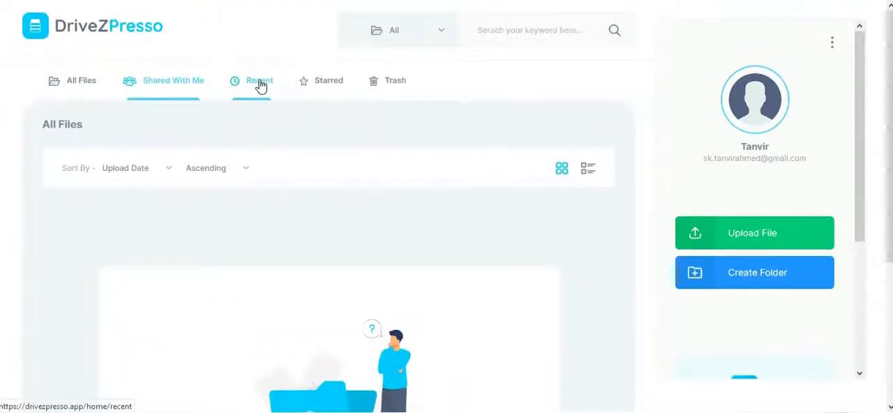
left_click(259, 80)
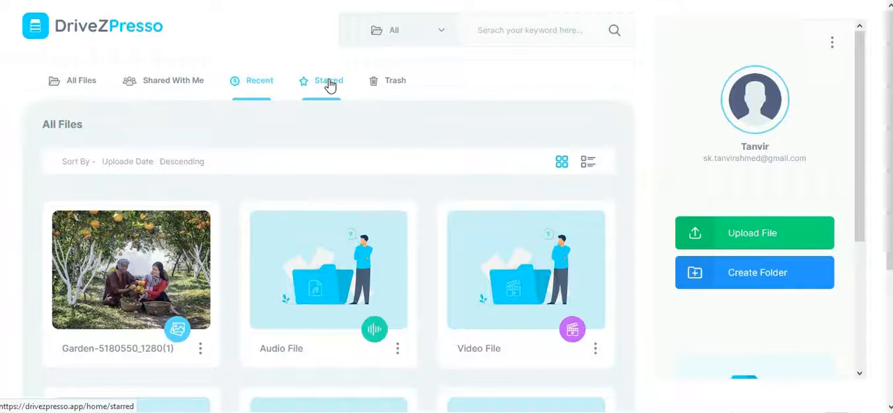
left_click(328, 80)
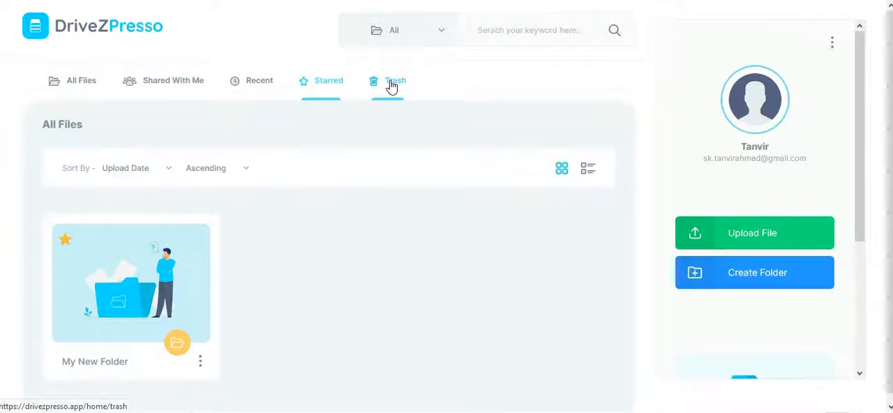
Open Trash and show Restore and Delete options for the Garden-5180550_1280 photo.
left_click(396, 80)
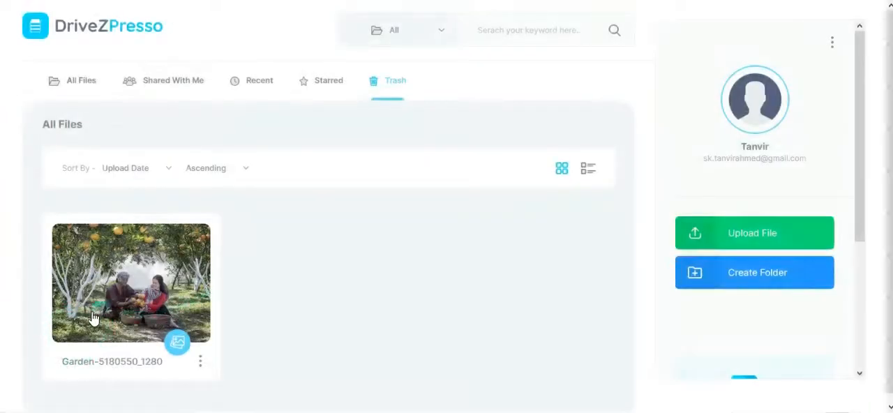
mouse_move(200, 366)
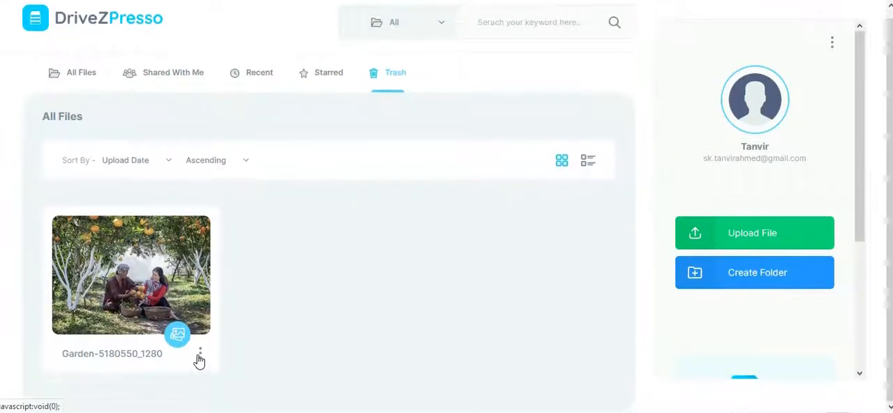
mouse_move(202, 358)
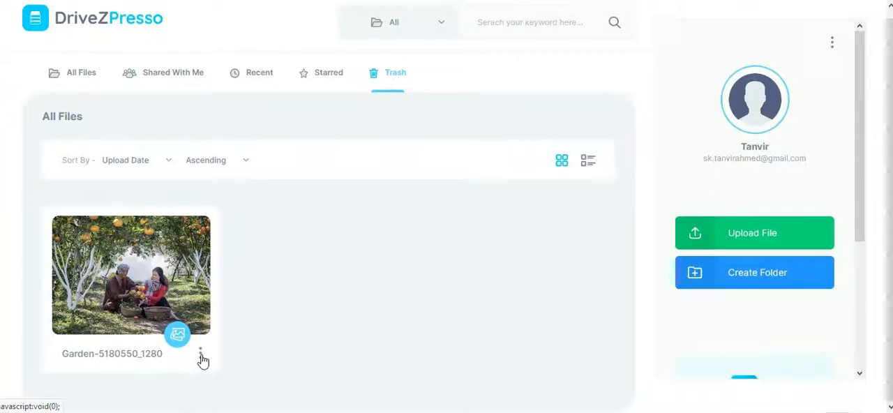
left_click(201, 354)
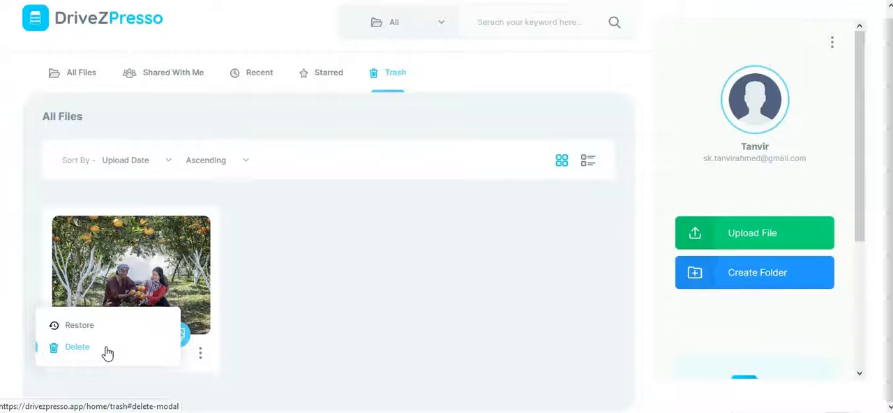
mouse_move(113, 331)
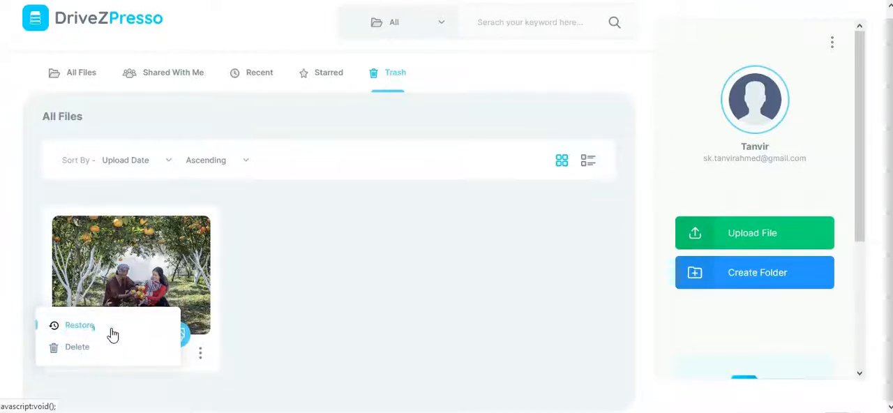
mouse_move(359, 309)
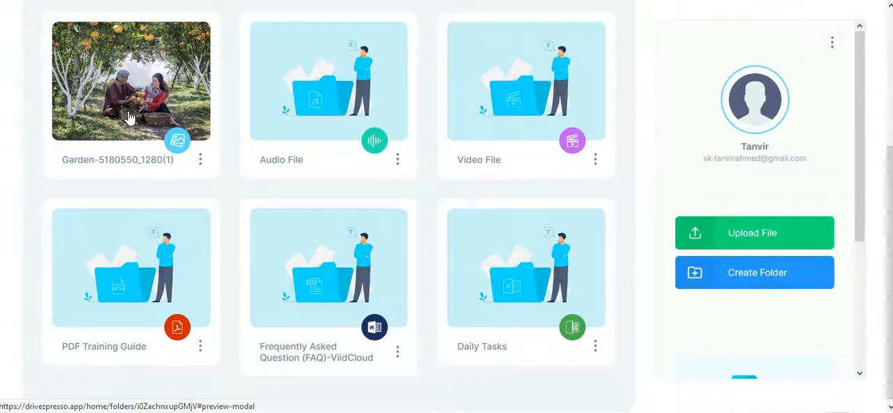
mouse_move(476, 135)
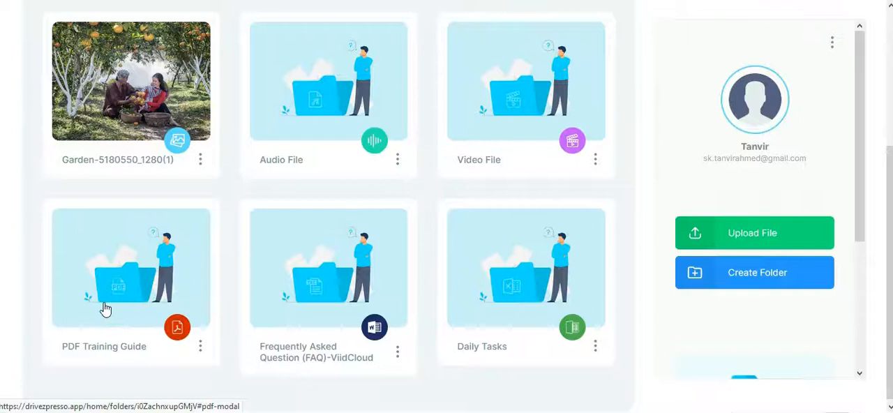
mouse_move(289, 314)
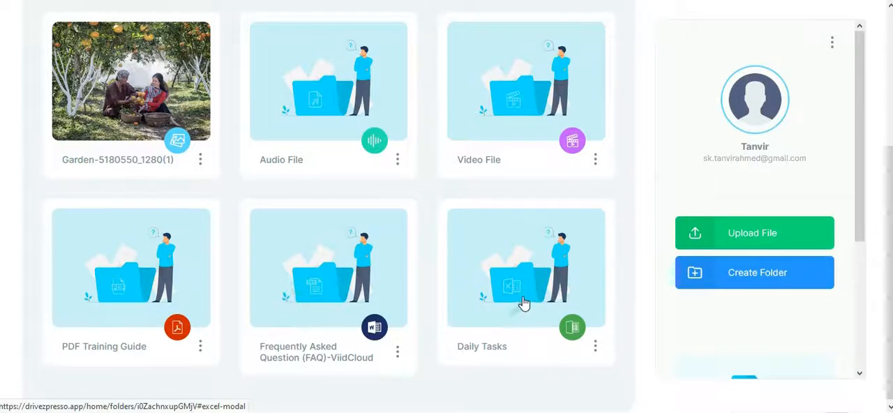
mouse_move(297, 325)
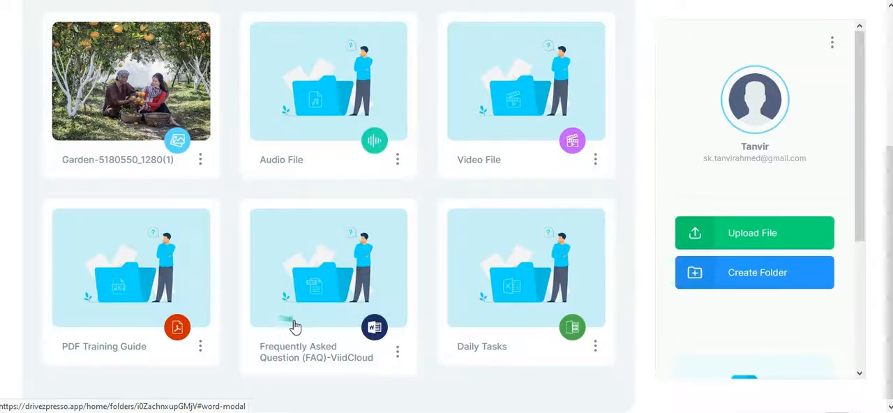
mouse_move(488, 141)
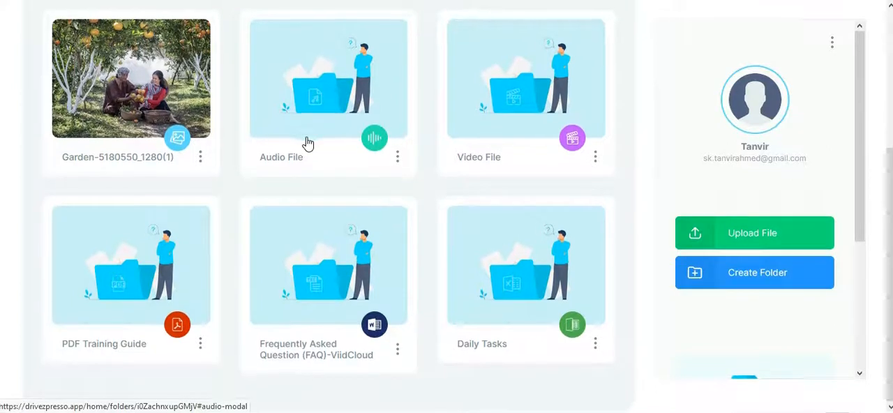
Open the Garden photo's full file-actions menu inside the folder.
left_click(200, 156)
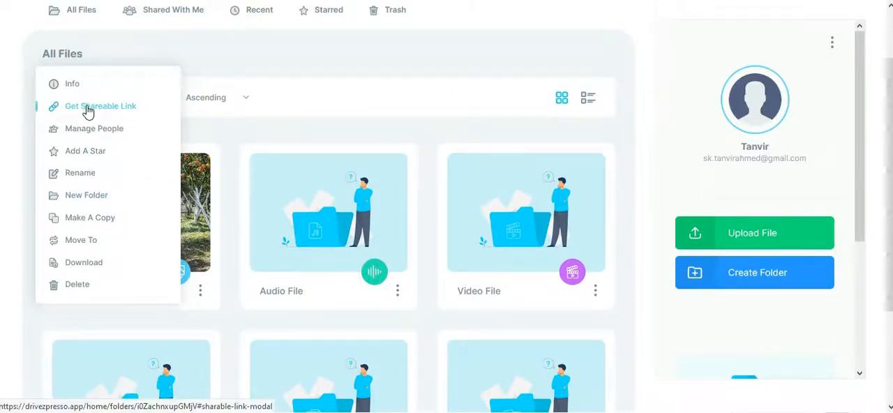
left_click(101, 105)
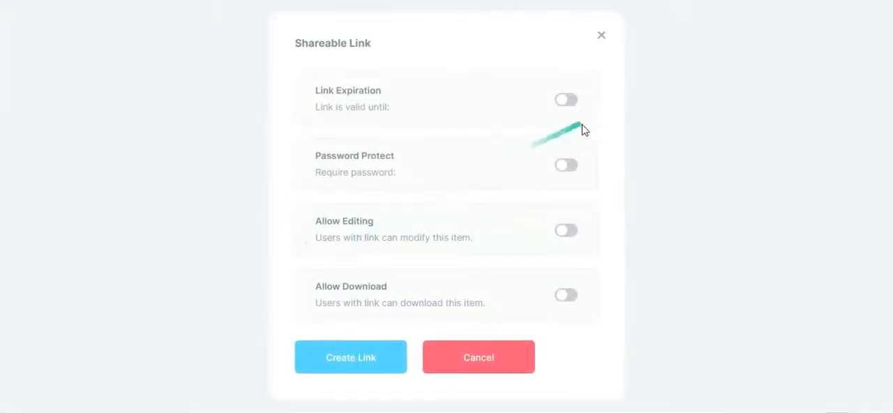
mouse_move(357, 106)
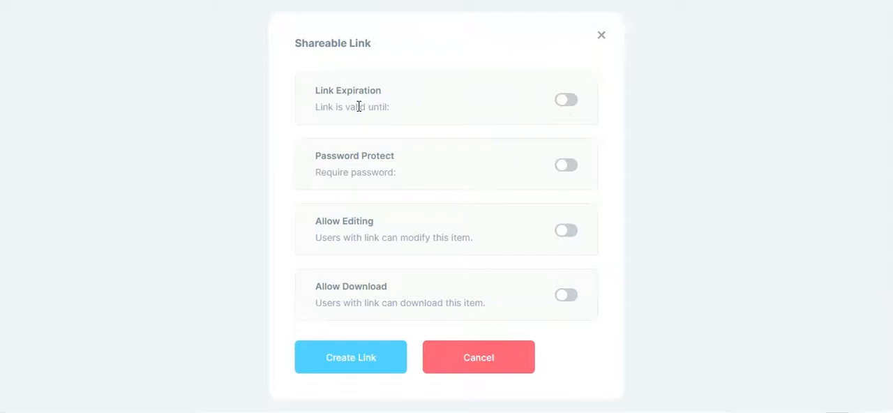
mouse_move(354, 172)
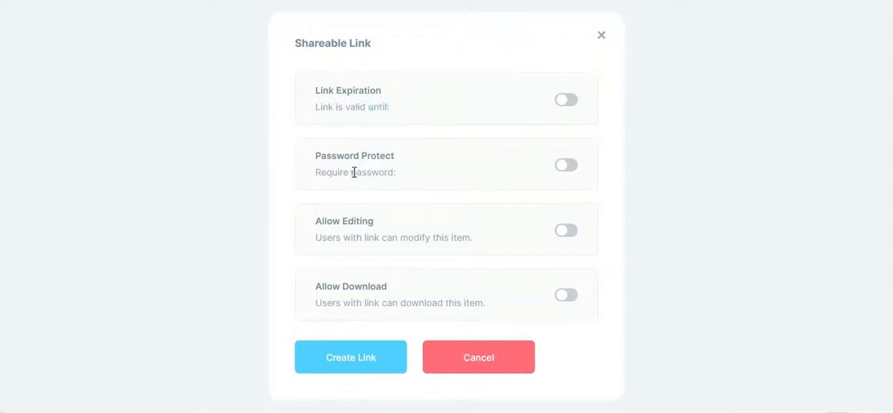
mouse_move(351, 232)
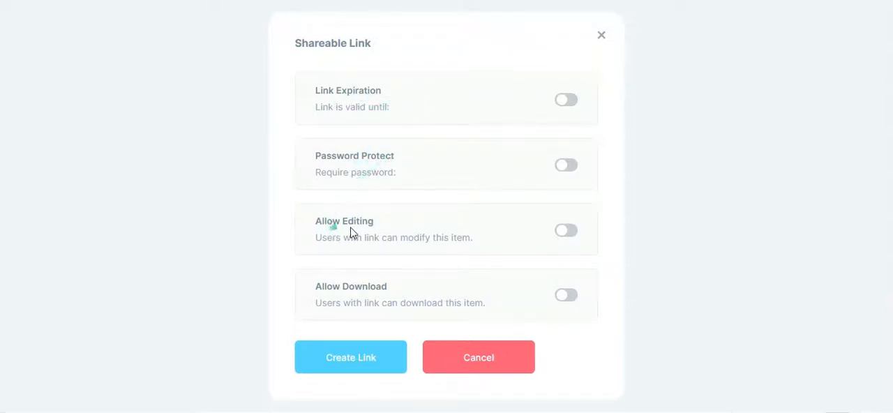
mouse_move(381, 292)
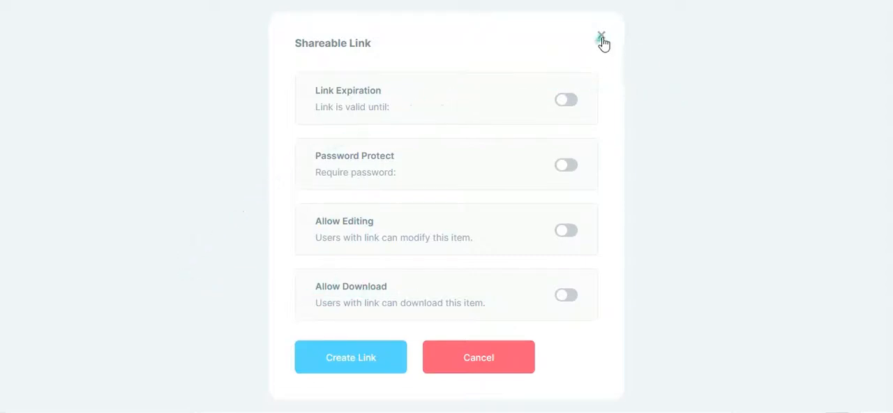
left_click(601, 35)
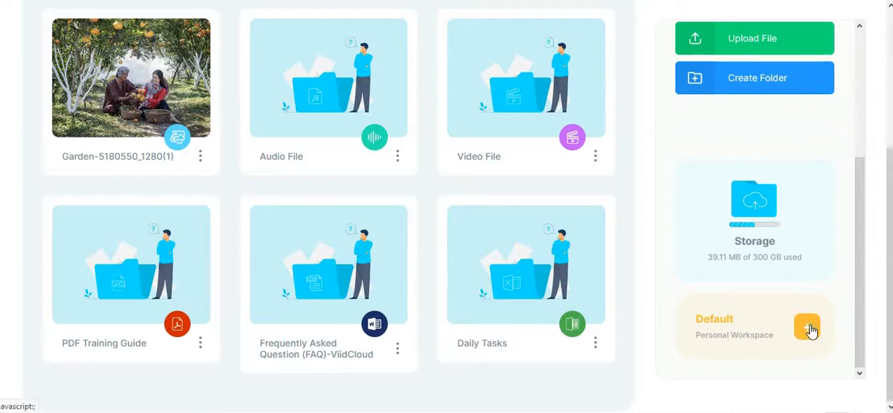
List the Default and MY WORK workspaces, then scroll back up.
left_click(807, 328)
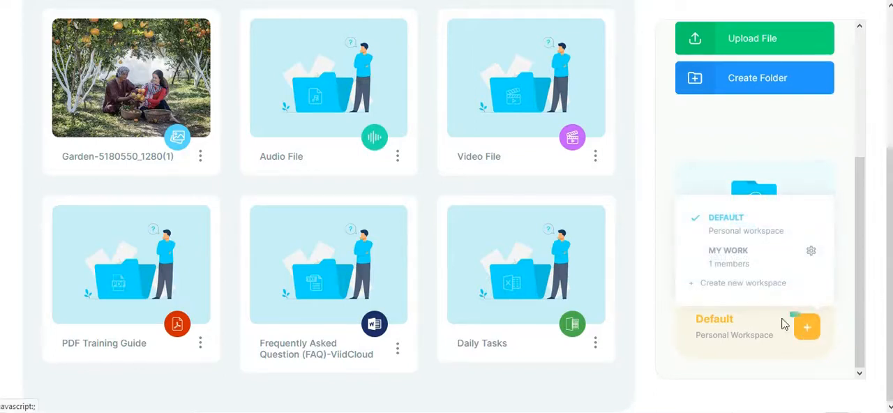
mouse_move(310, 286)
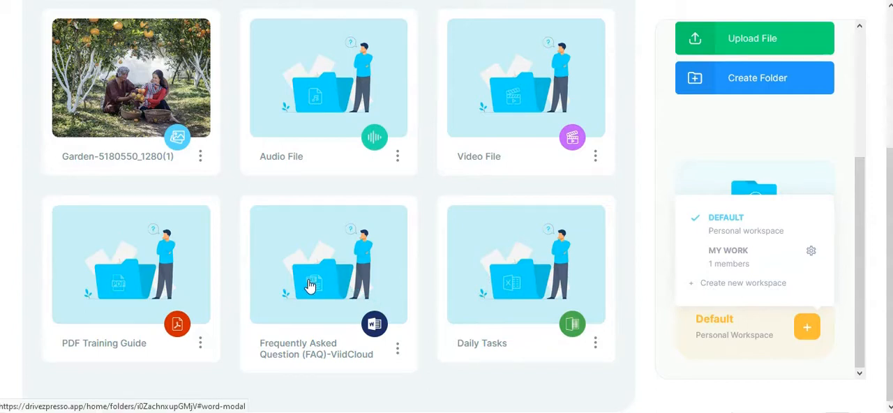
scroll("up", 3)
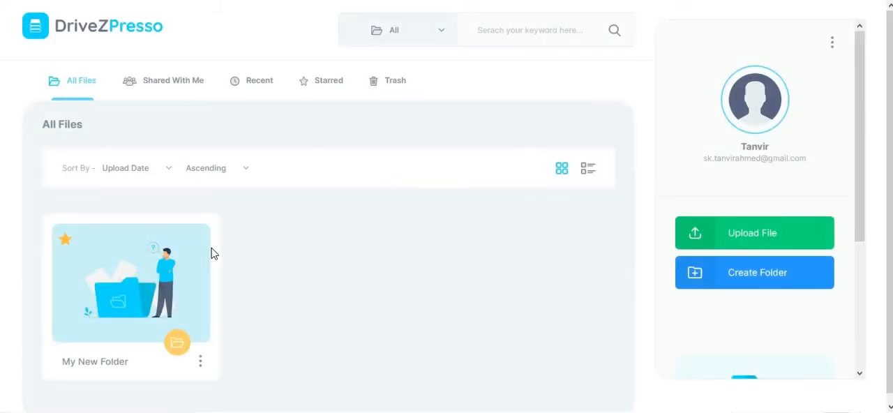
mouse_move(659, 4)
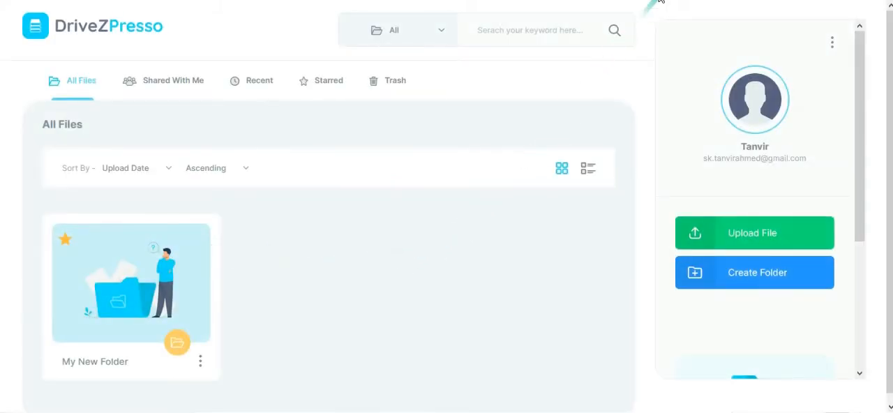